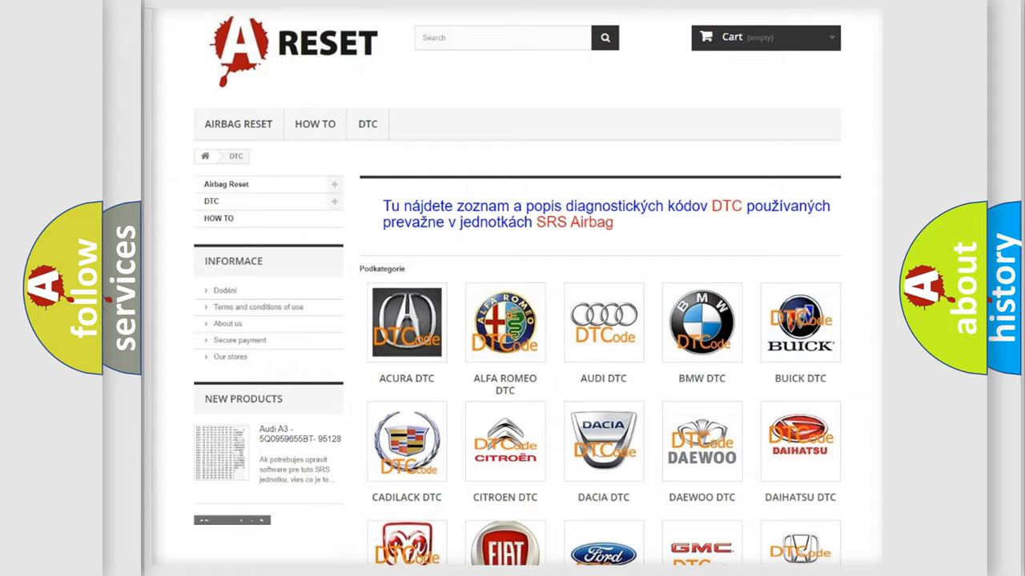
- Open the GMC DTC subcategory listing its diagnostic codes such as B0012 and B0013
scroll("down", 3)
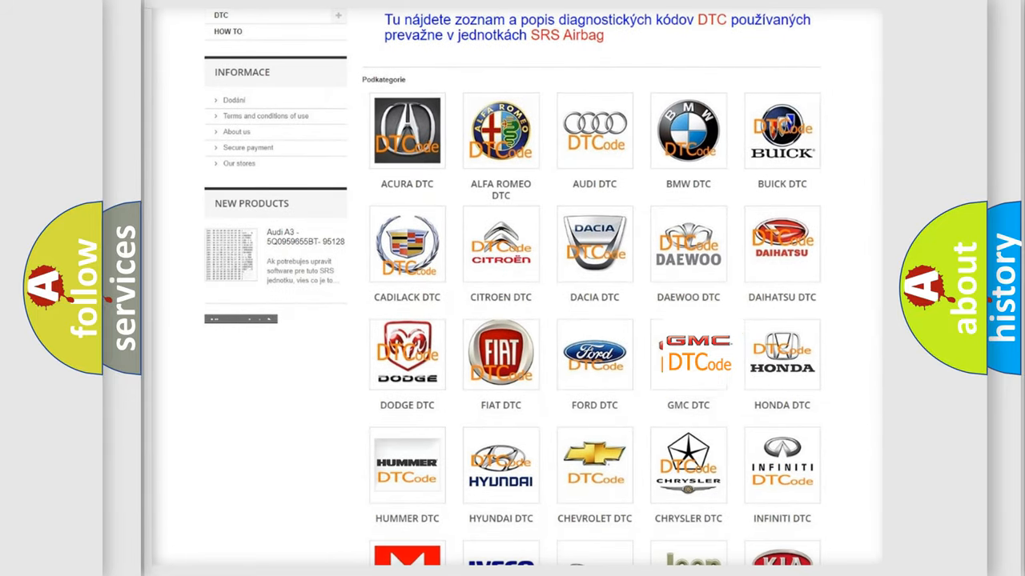
left_click(689, 354)
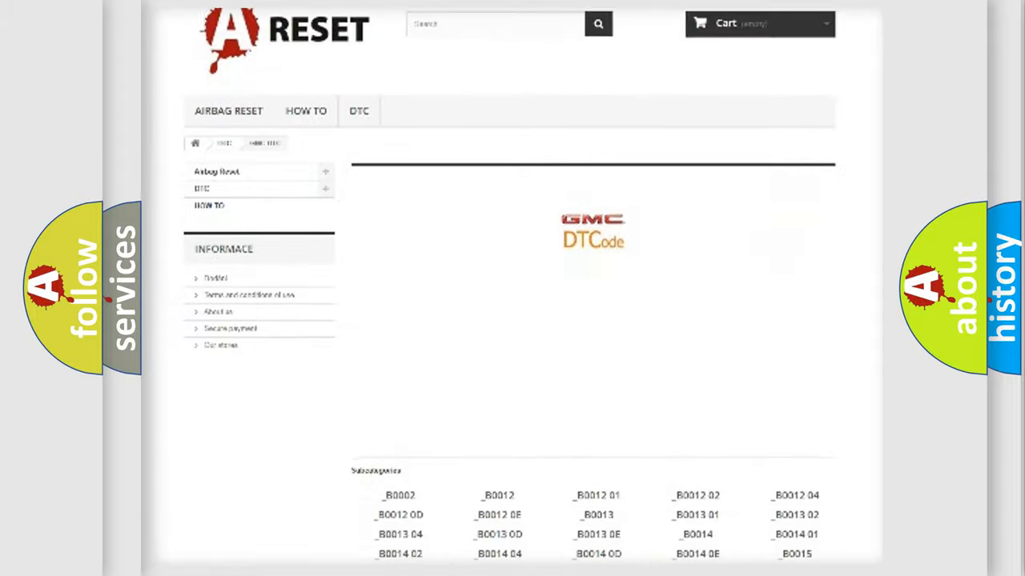